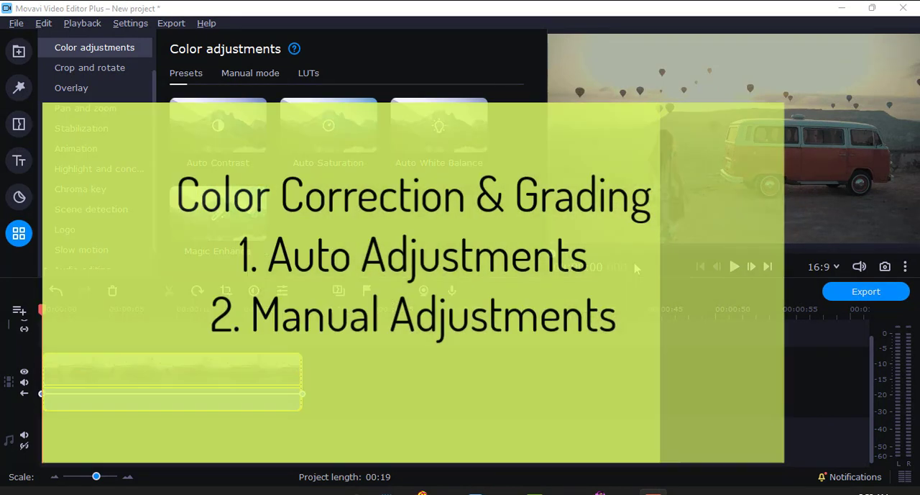
# Step: Move the playhead earlier in the van clip and bring up the color adjustment presets
pyautogui.click(18, 51)
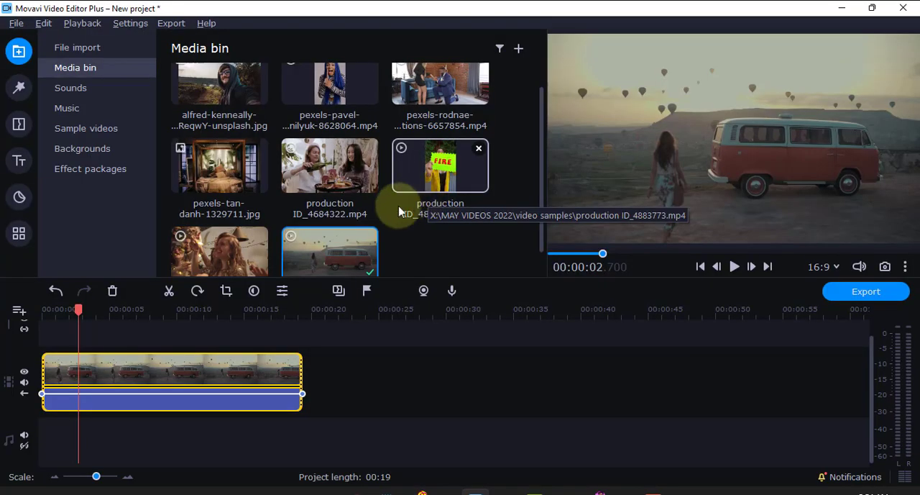
pyautogui.click(61, 310)
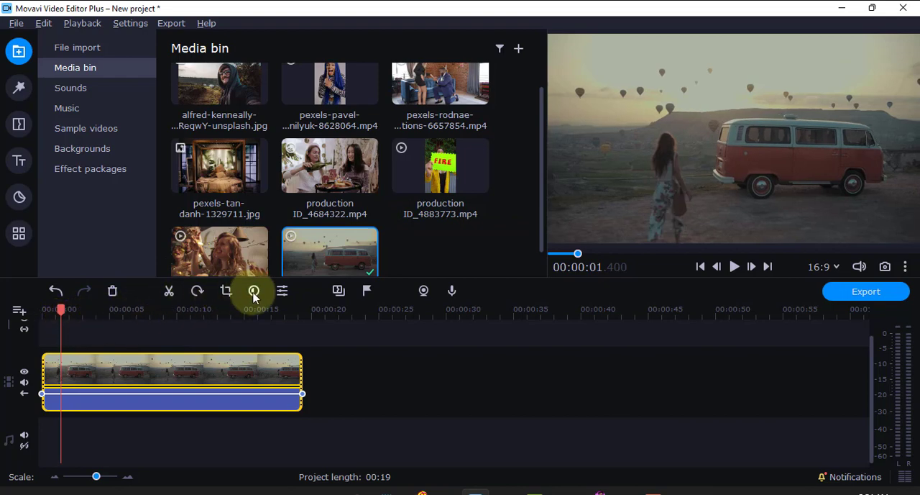
pyautogui.moveTo(253, 291)
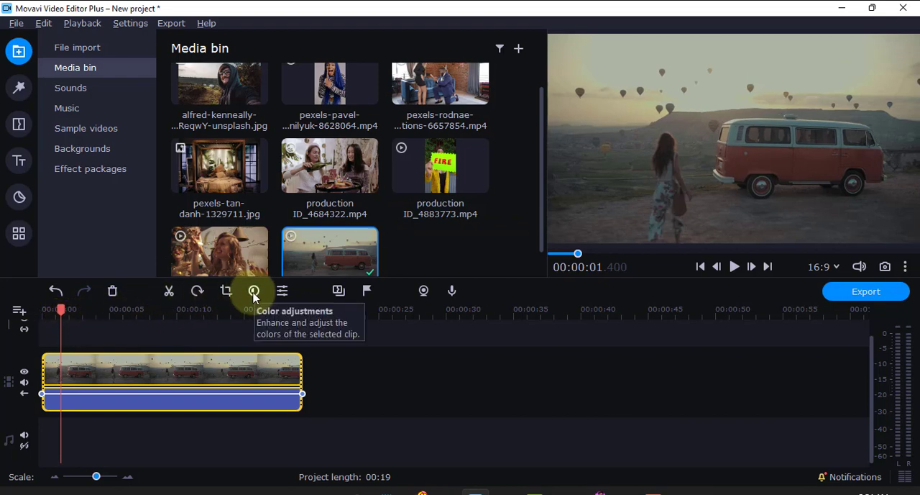
pyautogui.click(254, 290)
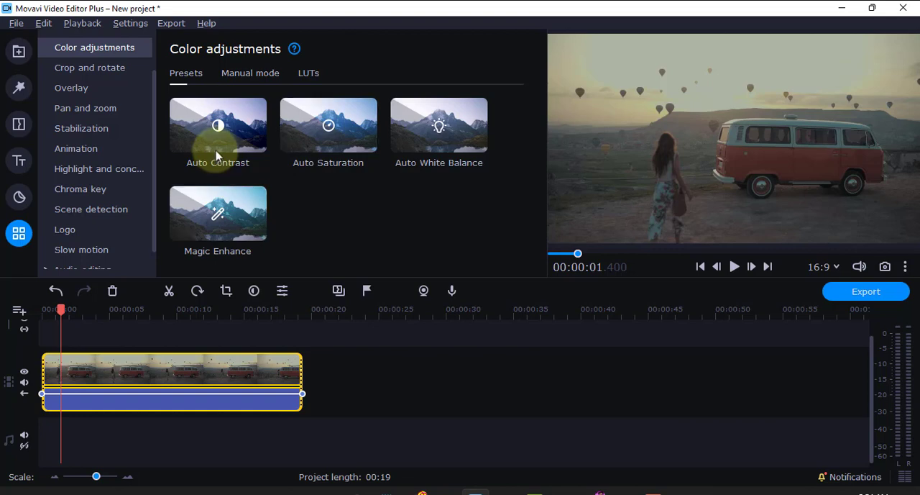
# Step: Apply Auto Contrast, Auto Saturation, Auto White Balance and Magic Enhance to the clip
pyautogui.click(218, 126)
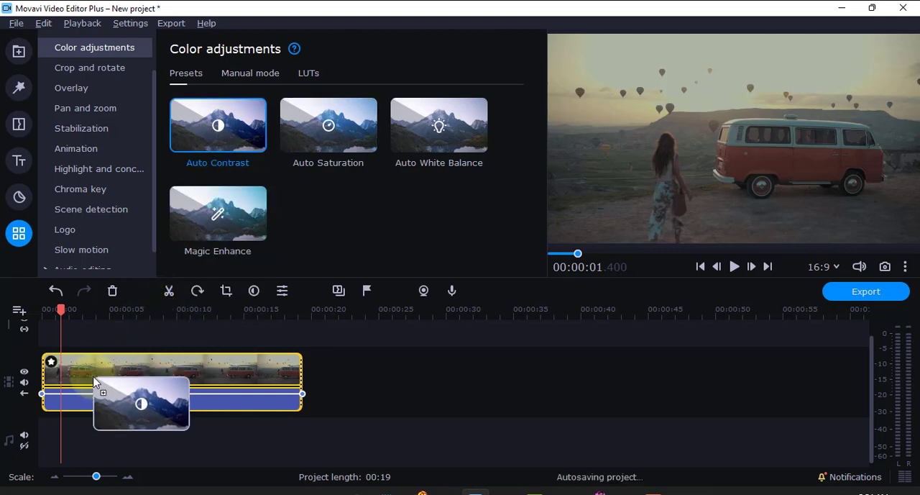
pyautogui.click(328, 125)
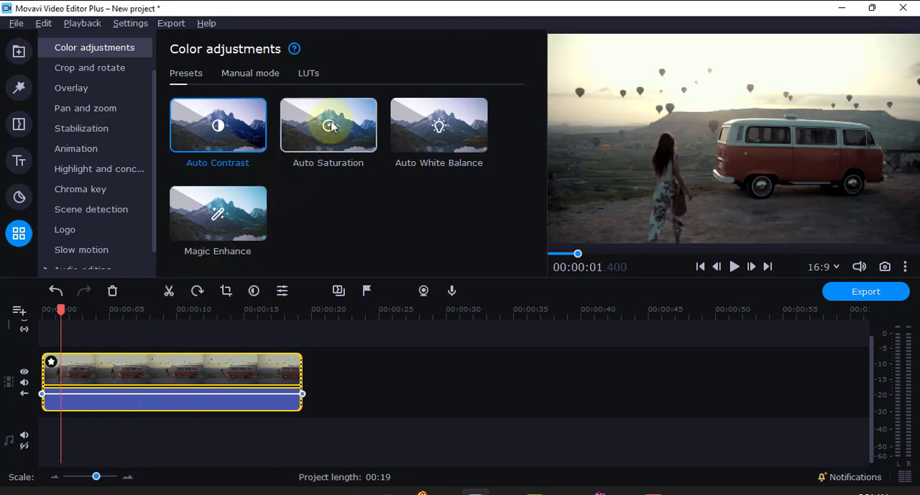
pyautogui.click(328, 124)
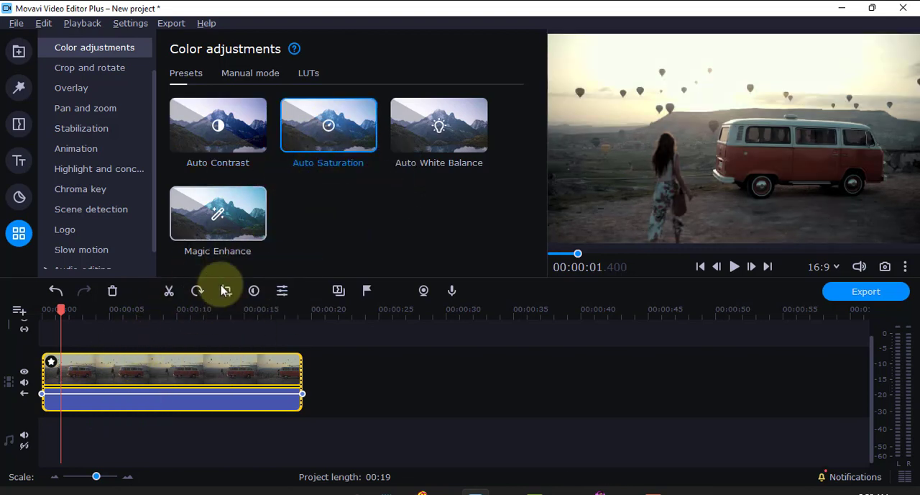
pyautogui.click(439, 124)
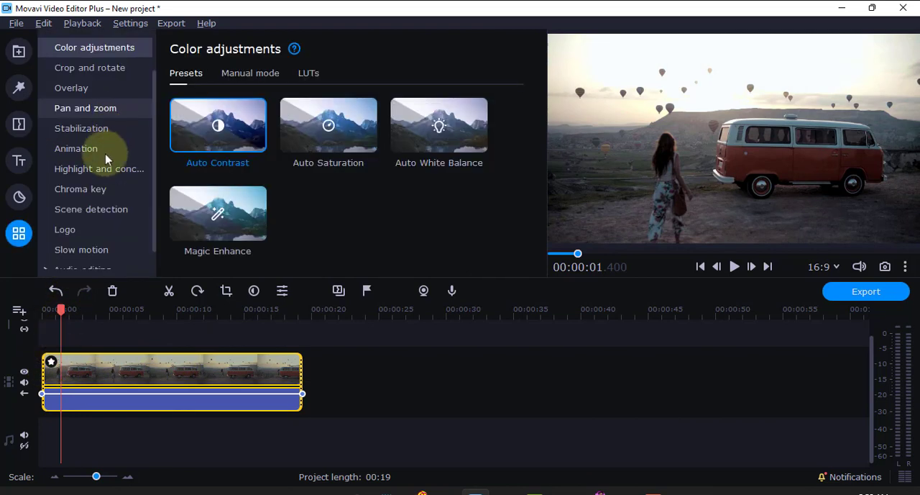
# Step: From Applied effects, remove Auto Contrast, Auto Saturation and Auto White Balance from the clip
pyautogui.click(52, 362)
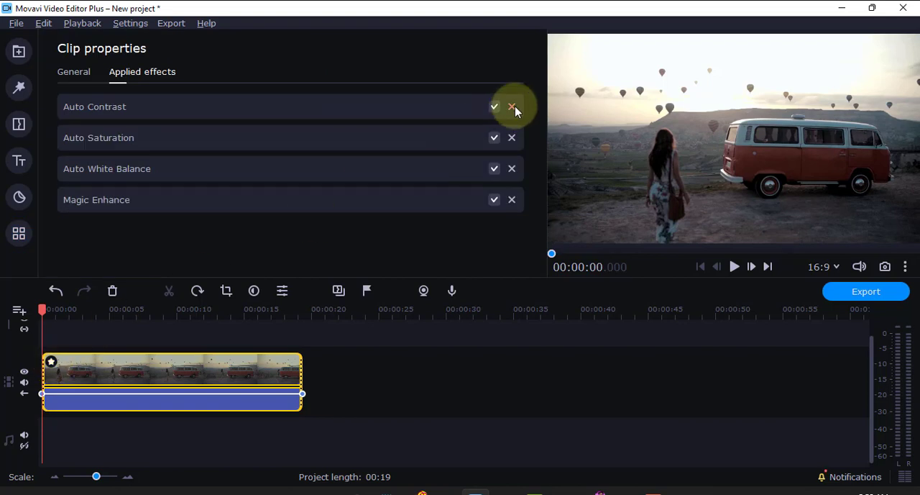
pyautogui.click(511, 106)
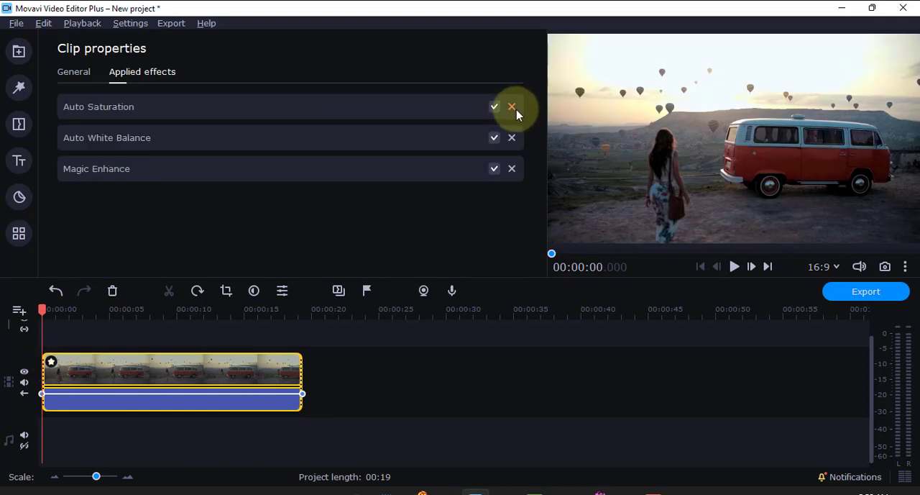
pyautogui.click(512, 107)
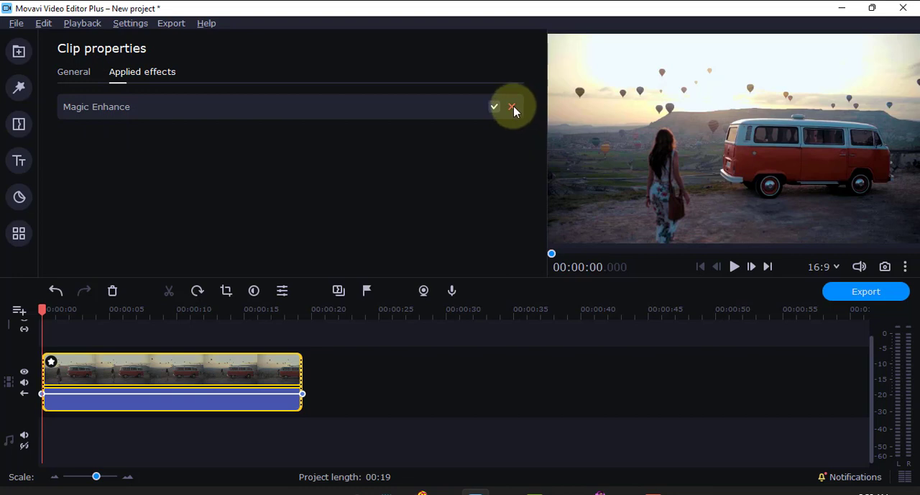
pyautogui.click(512, 107)
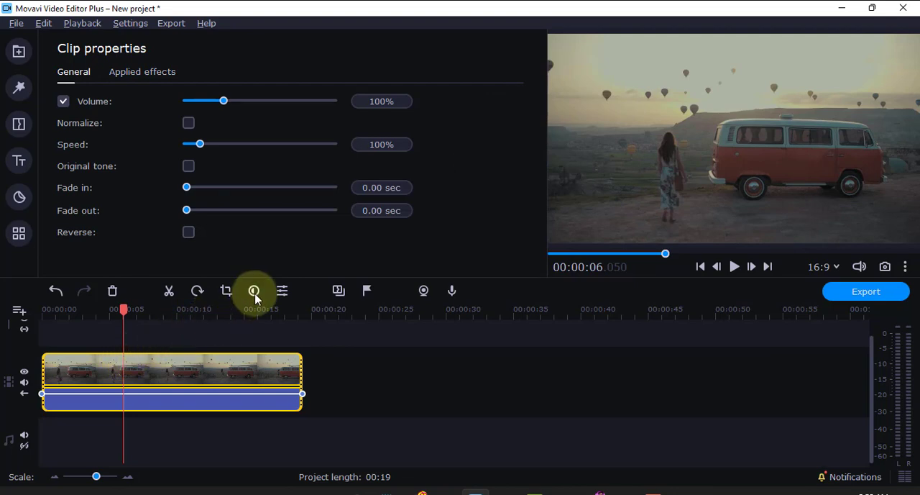
# Step: In Manual mode, swing Brightness high and low before leaving it at 44
pyautogui.click(254, 290)
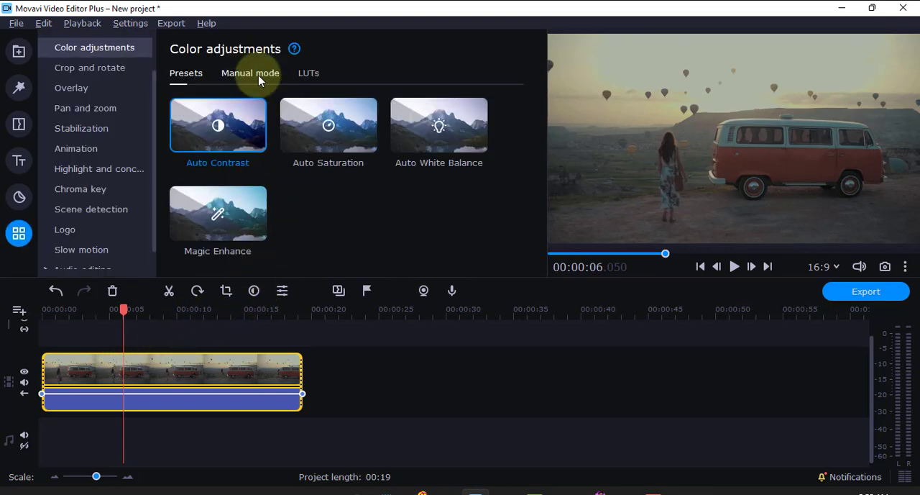
pyautogui.click(251, 73)
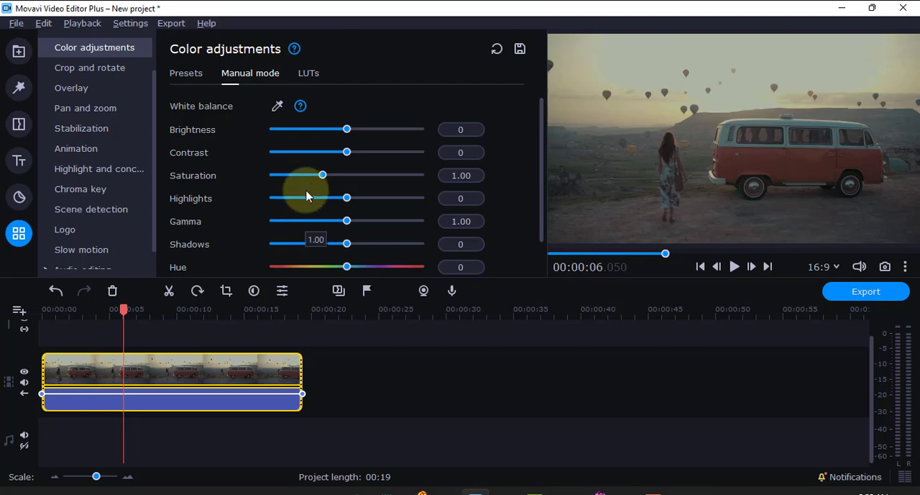
pyautogui.moveTo(347, 129); pyautogui.dragTo(353, 128)
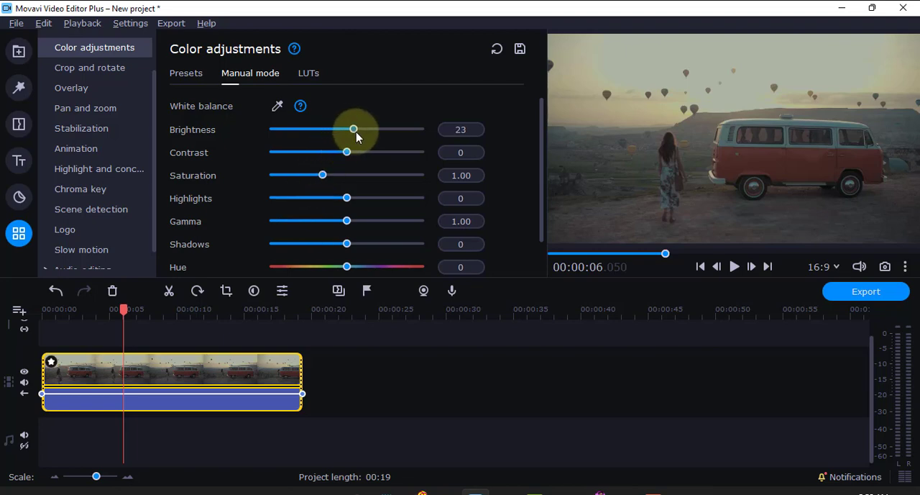
pyautogui.moveTo(353, 130); pyautogui.dragTo(388, 129)
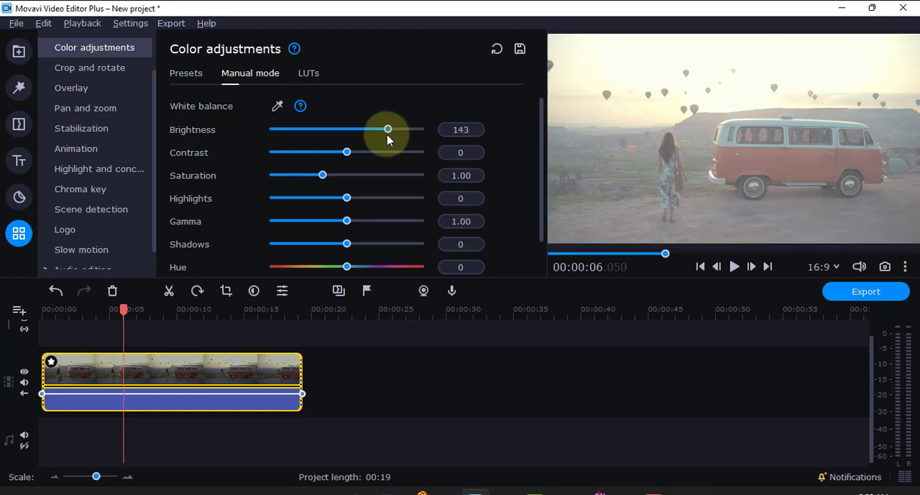
pyautogui.moveTo(388, 130); pyautogui.dragTo(345, 129)
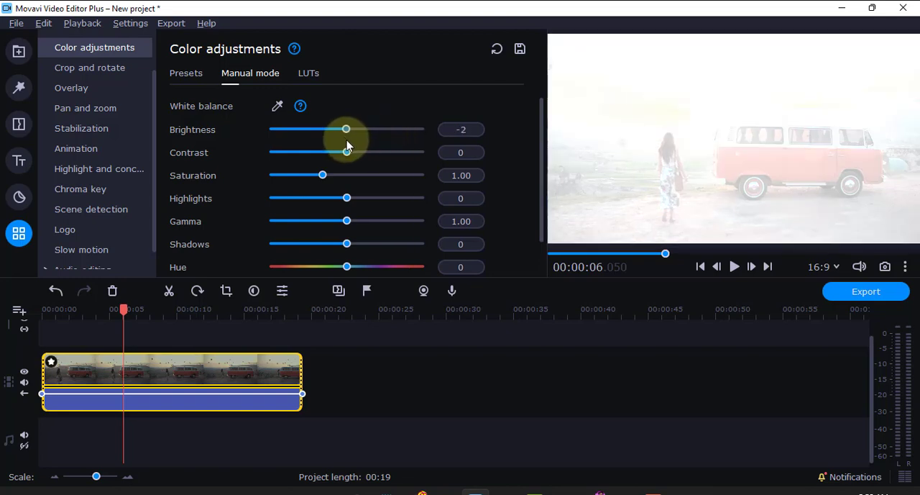
pyautogui.moveTo(346, 128); pyautogui.dragTo(322, 129)
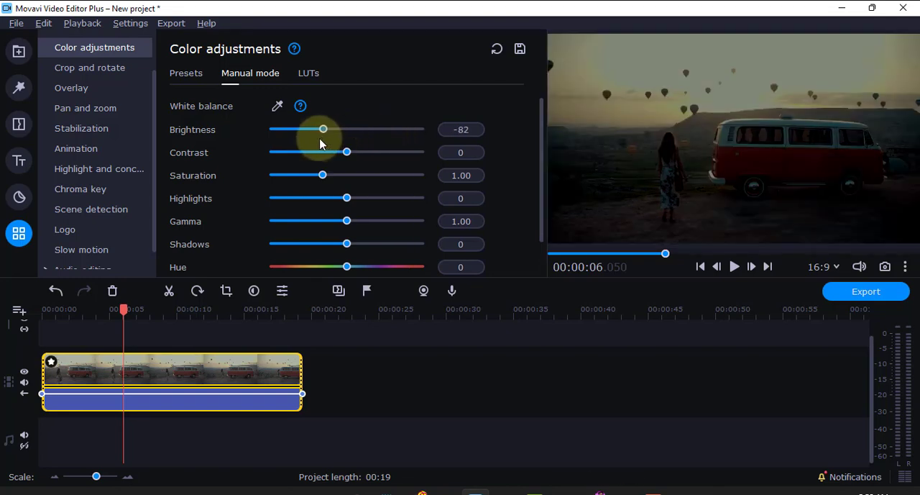
pyautogui.moveTo(322, 129); pyautogui.dragTo(359, 129)
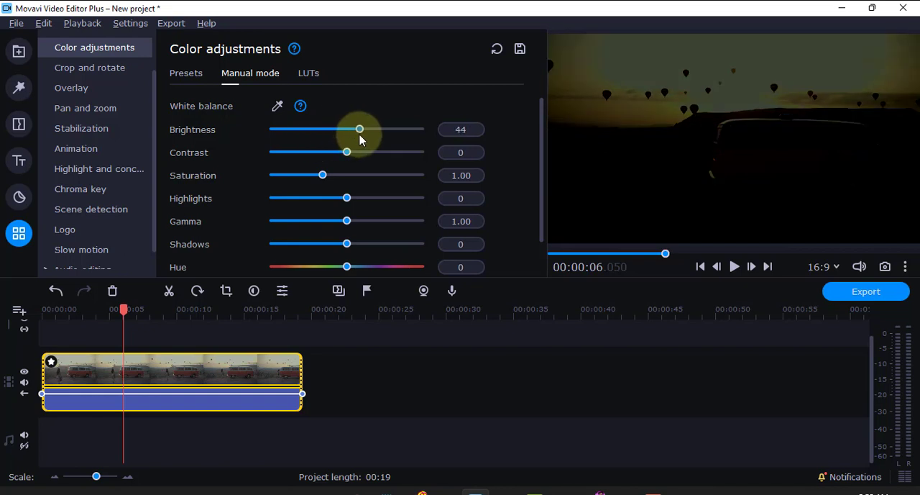
# Step: Raise contrast to 48, reset brightness to zero and boost saturation to 2.01
pyautogui.moveTo(346, 152); pyautogui.dragTo(353, 151)
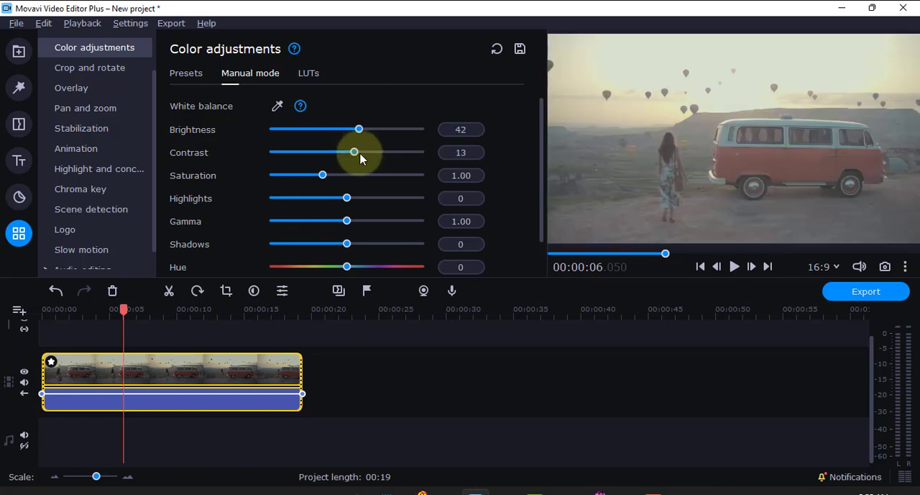
pyautogui.moveTo(353, 153); pyautogui.dragTo(374, 152)
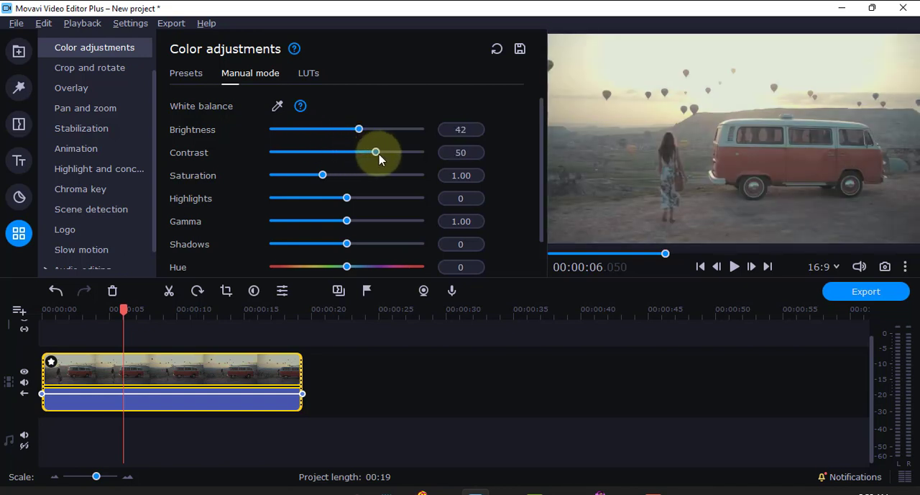
pyautogui.moveTo(359, 128); pyautogui.dragTo(347, 129)
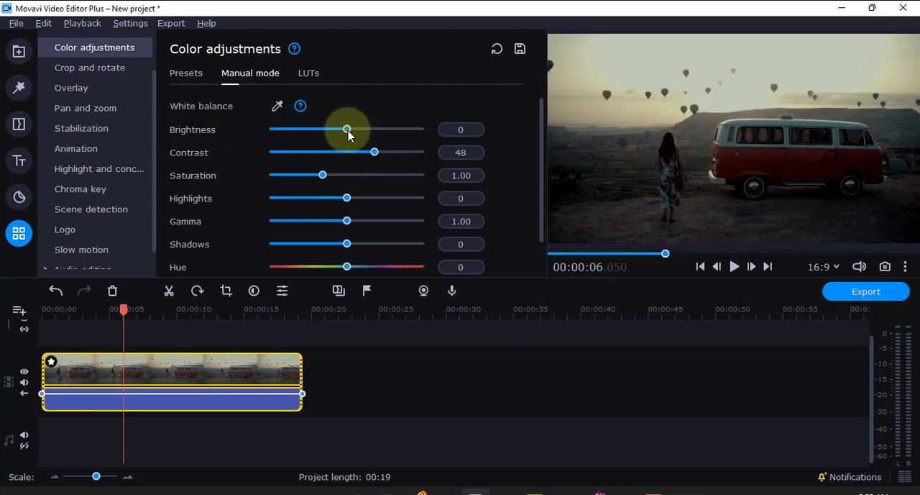
pyautogui.moveTo(322, 175); pyautogui.dragTo(353, 175)
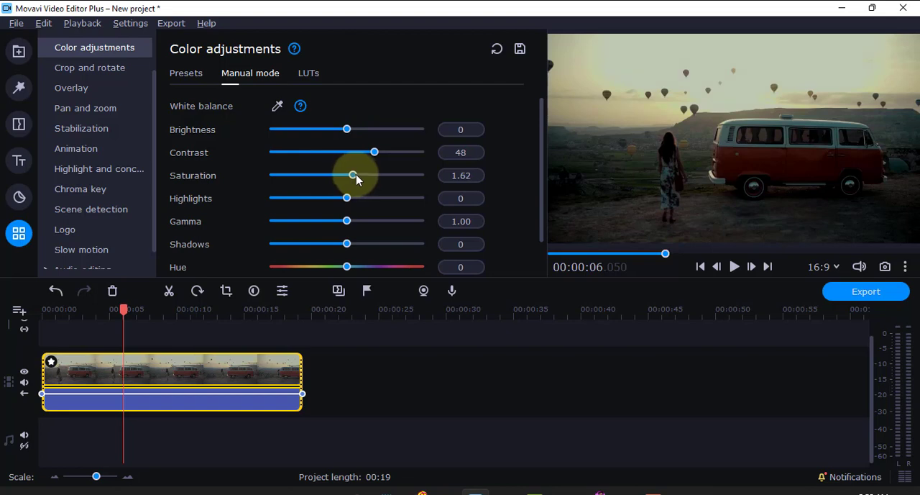
pyautogui.moveTo(353, 175); pyautogui.dragTo(370, 175)
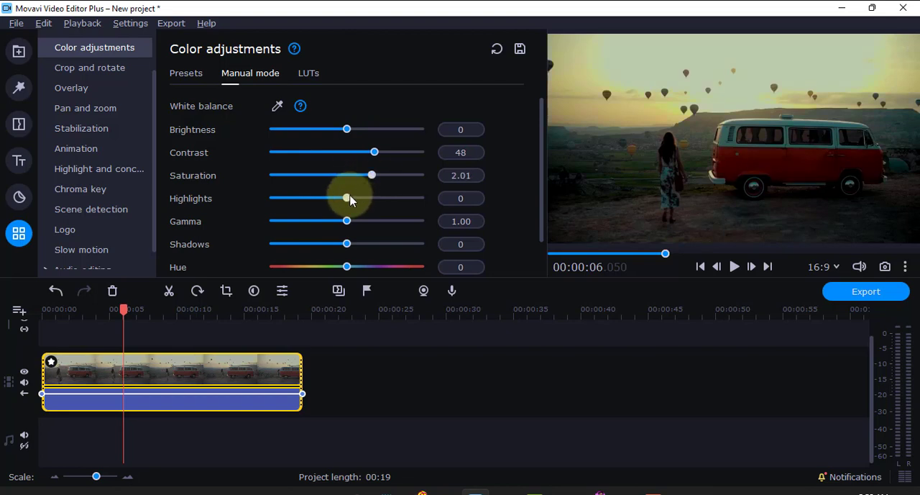
# Step: Lift highlights to 32 and raise brightness to 37
pyautogui.moveTo(347, 198); pyautogui.dragTo(365, 197)
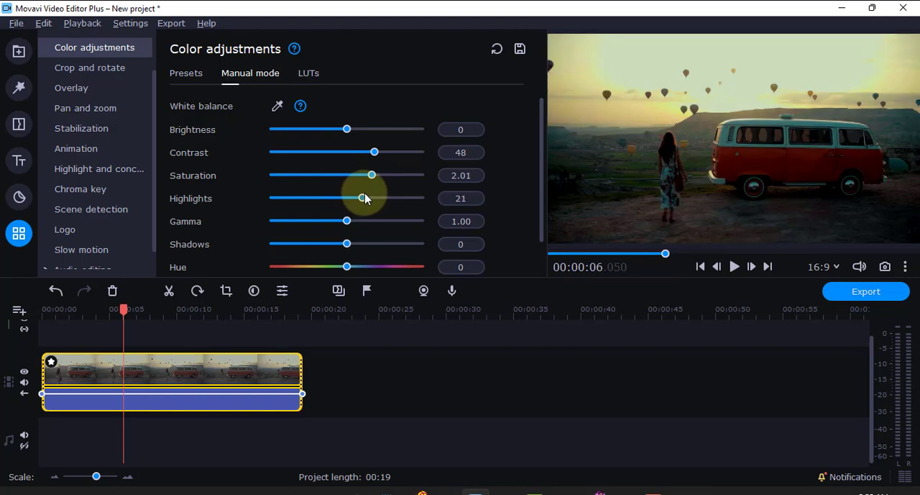
pyautogui.moveTo(362, 197); pyautogui.dragTo(371, 198)
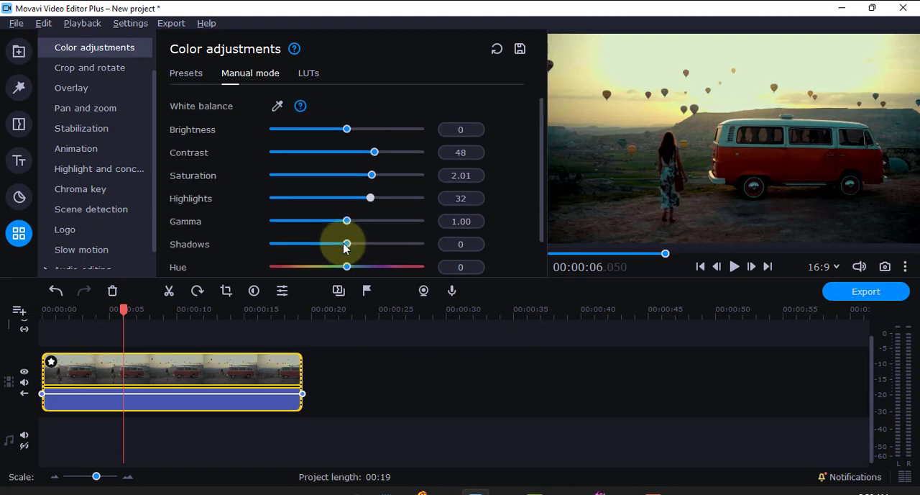
pyautogui.moveTo(347, 244); pyautogui.dragTo(348, 129)
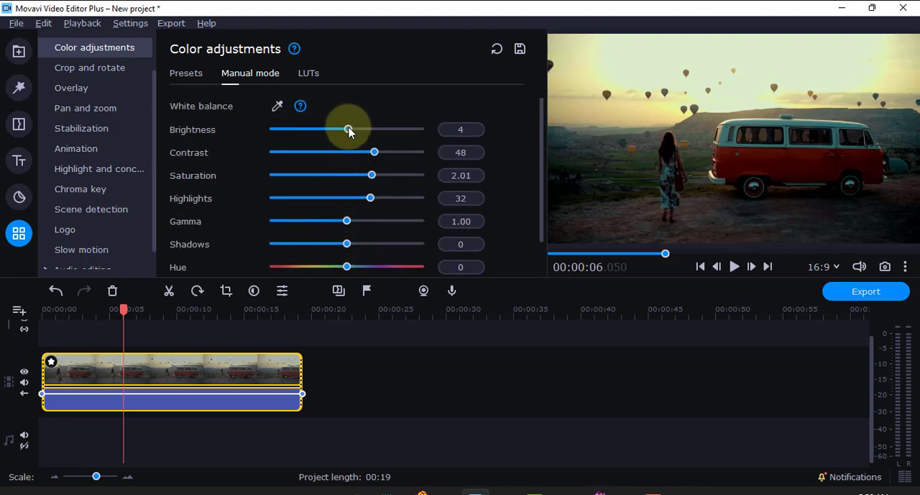
pyautogui.scroll(-3)
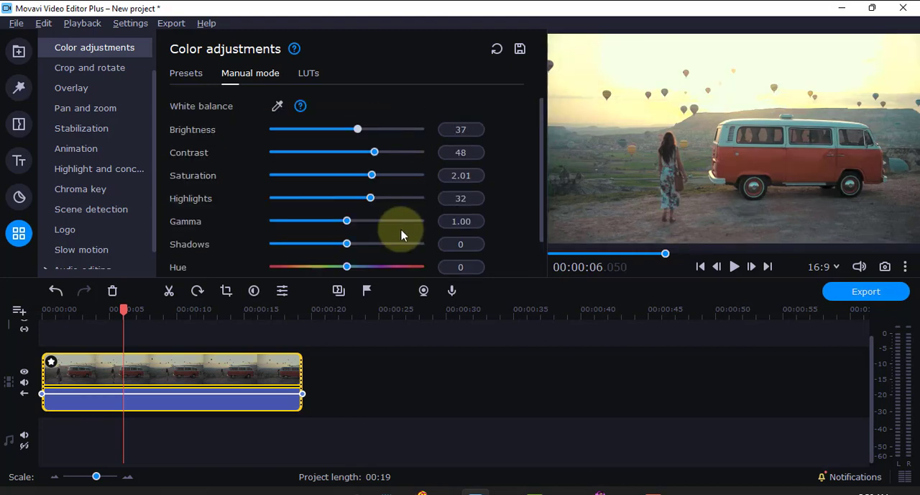
# Step: Add an ungraded copy of the van clip after the graded one, scrub both, and reselect the graded clip
pyautogui.click(18, 50)
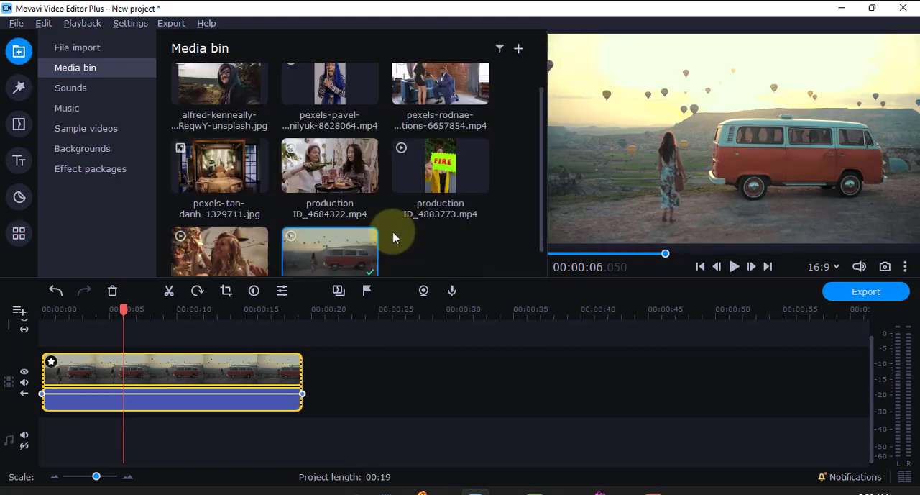
pyautogui.moveTo(330, 252); pyautogui.dragTo(431, 381)
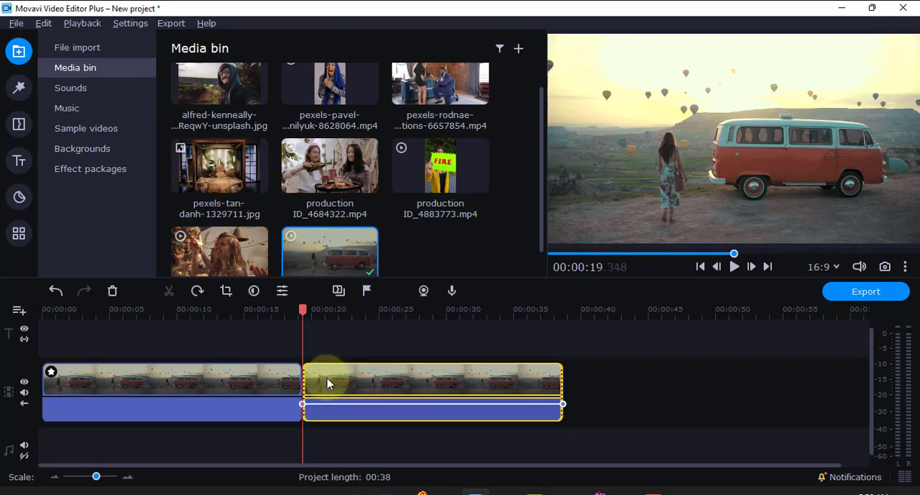
pyautogui.moveTo(302, 313); pyautogui.dragTo(333, 313)
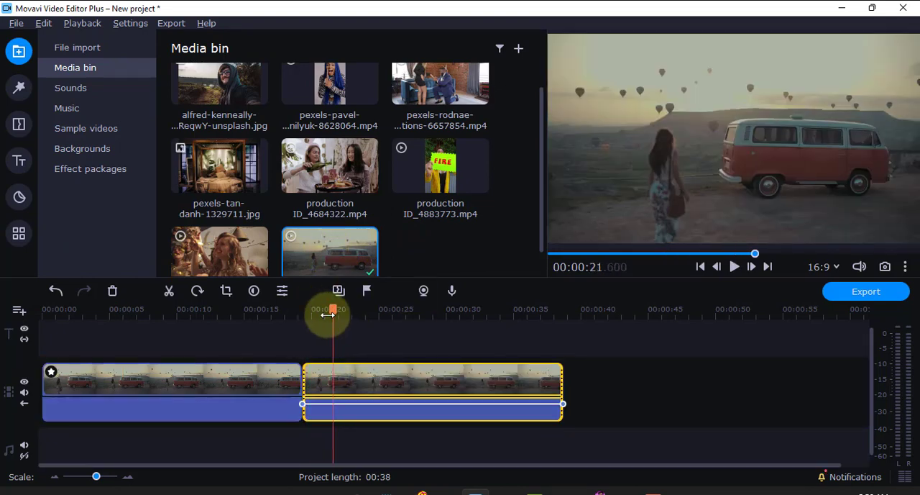
pyautogui.moveTo(327, 312); pyautogui.dragTo(209, 313)
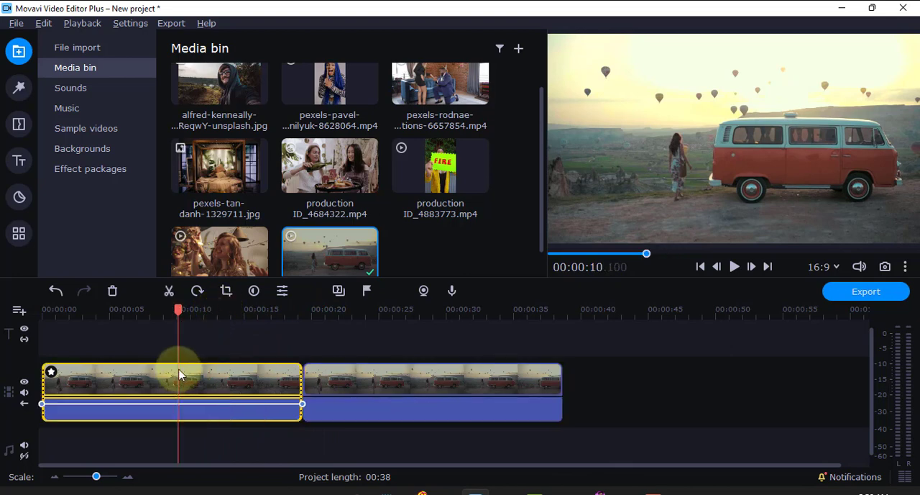
pyautogui.click(351, 309)
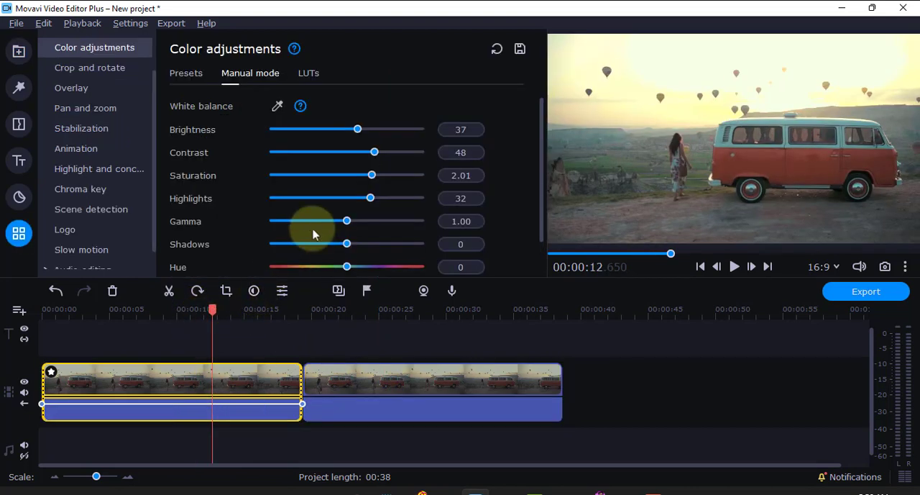
# Step: Shift the graded clip's hue to 119, turning the van green
pyautogui.scroll(-3)
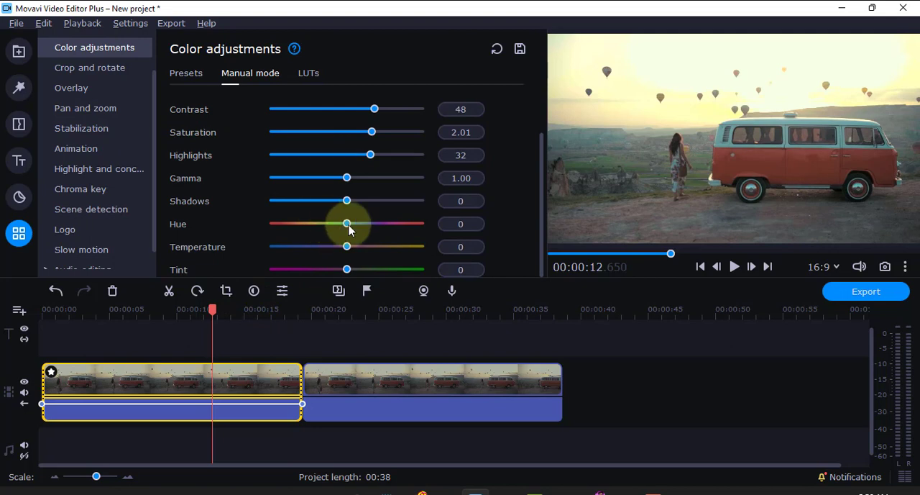
pyautogui.moveTo(347, 223); pyautogui.dragTo(383, 224)
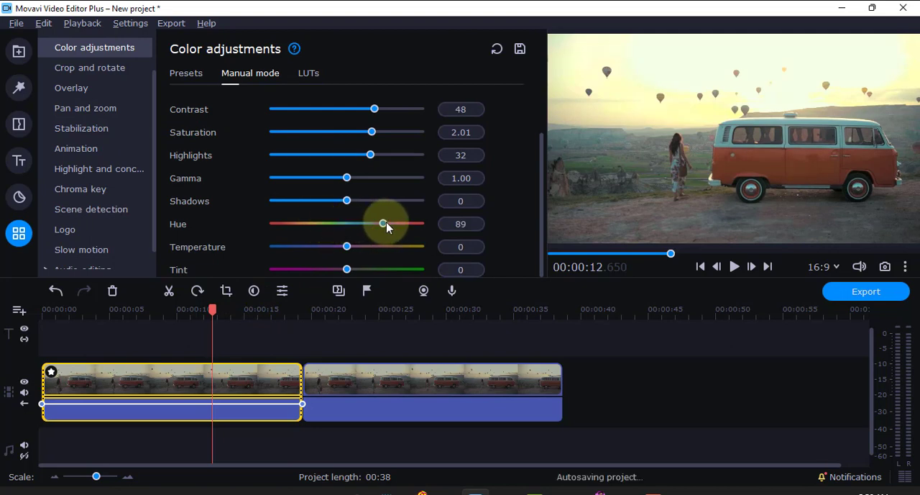
pyautogui.moveTo(383, 224); pyautogui.dragTo(394, 224)
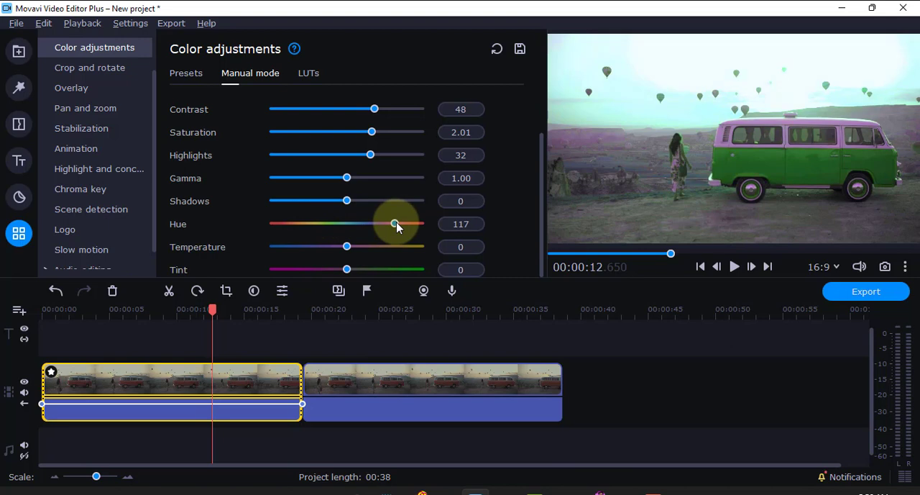
pyautogui.moveTo(394, 224); pyautogui.dragTo(395, 223)
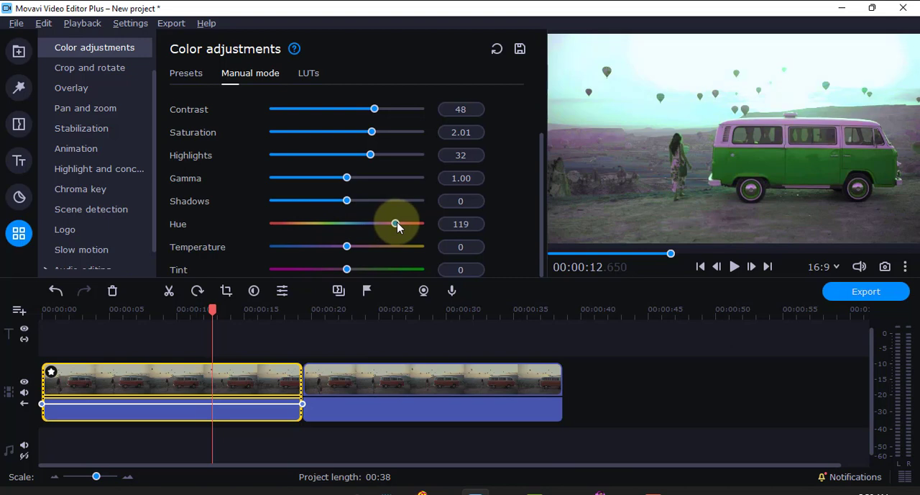
# Step: Play the preview and scrub between the graded and original clips to compare
pyautogui.click(733, 266)
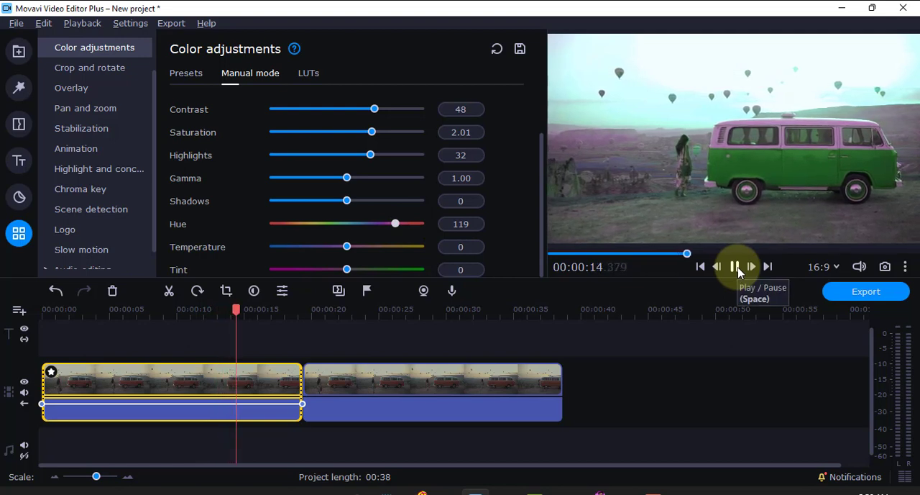
pyautogui.click(734, 266)
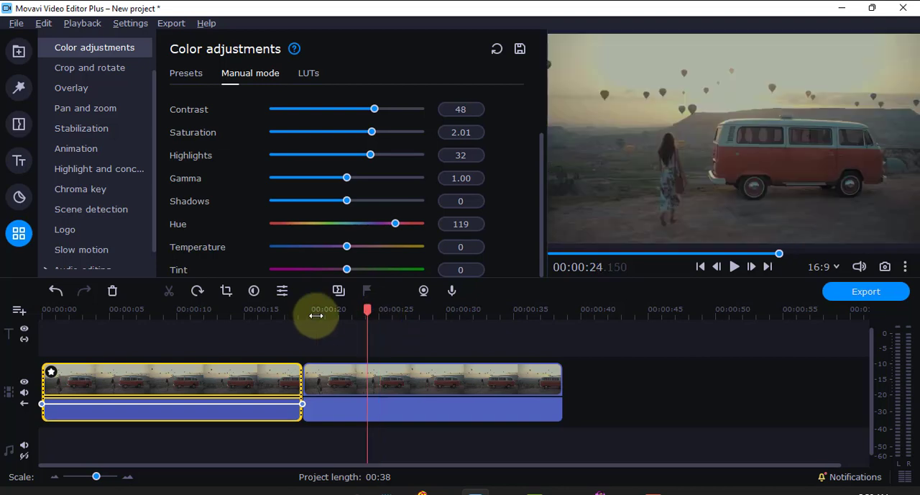
pyautogui.moveTo(367, 317); pyautogui.dragTo(228, 317)
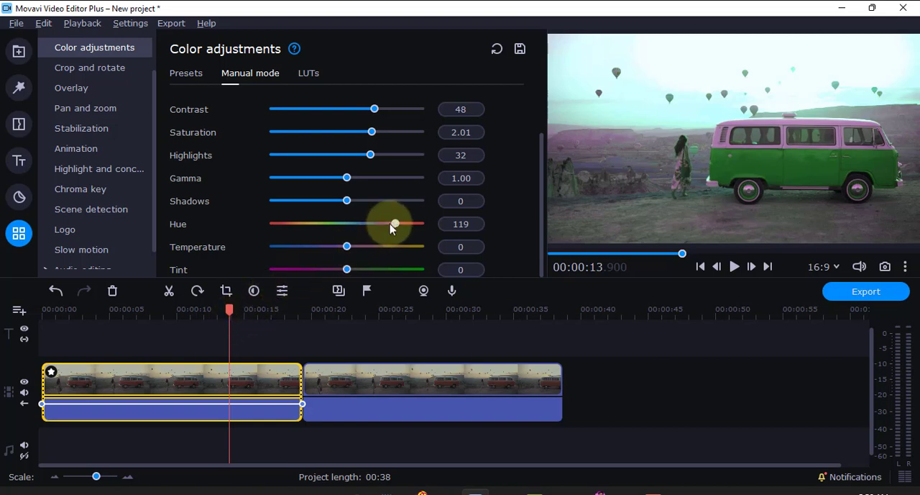
# Step: Swing hue far negative then back to -7, and warm the temperature strongly
pyautogui.moveTo(394, 224); pyautogui.dragTo(294, 224)
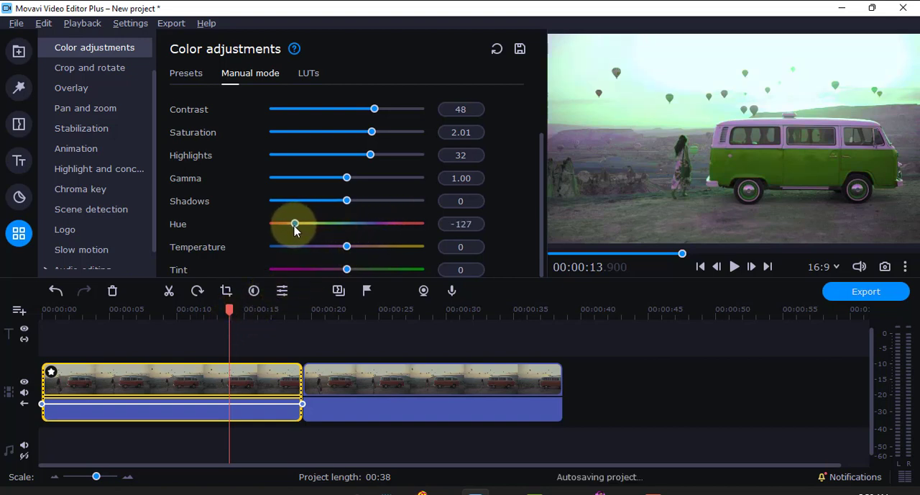
pyautogui.moveTo(294, 224); pyautogui.dragTo(312, 223)
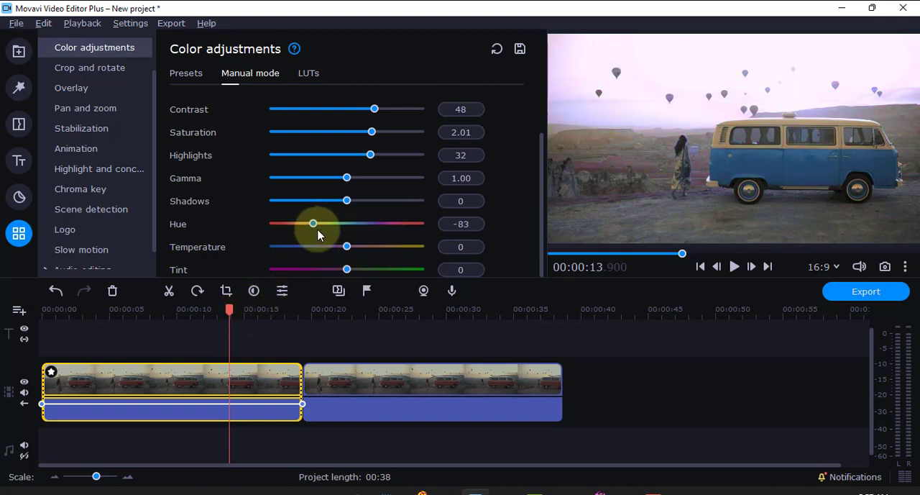
pyautogui.moveTo(346, 247); pyautogui.dragTo(368, 247)
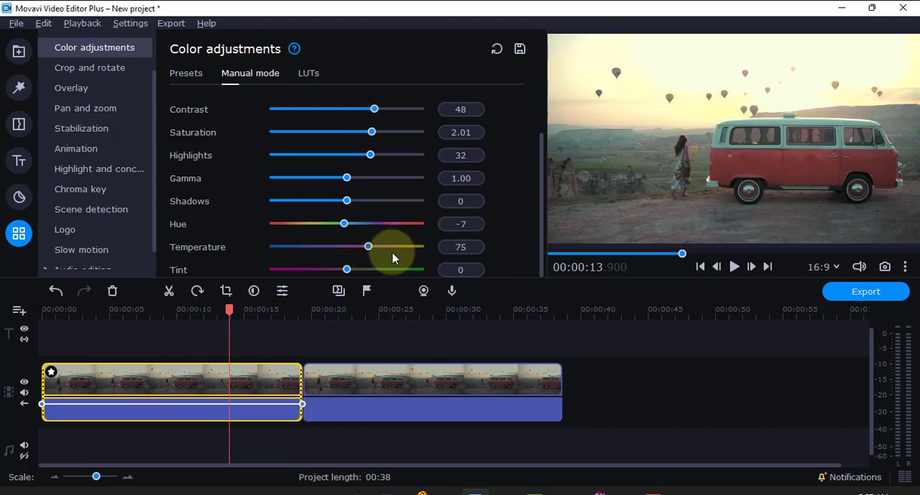
pyautogui.moveTo(368, 246); pyautogui.dragTo(397, 246)
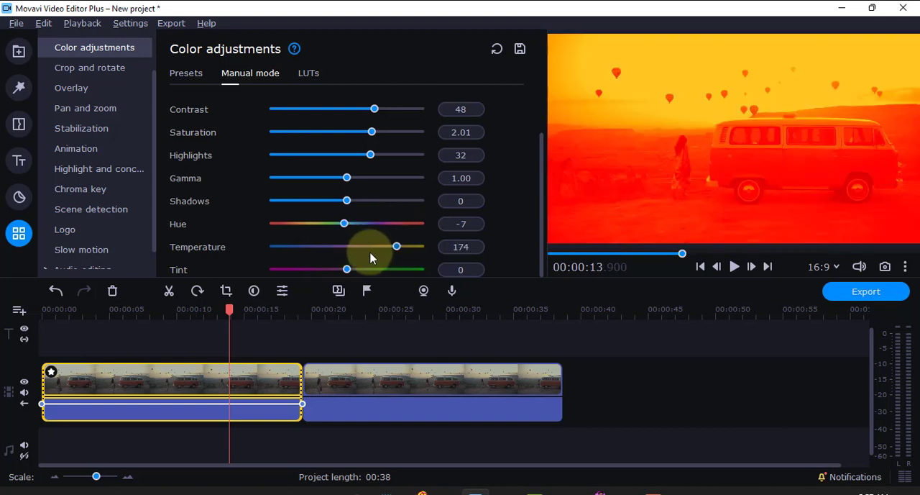
# Step: Cool the temperature to blue, swing it warm again, and settle at 5
pyautogui.moveTo(395, 246); pyautogui.dragTo(313, 246)
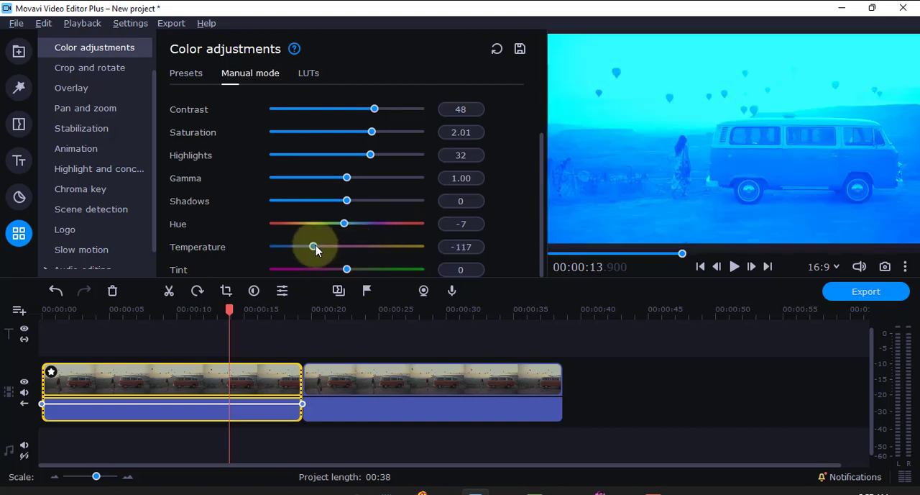
pyautogui.moveTo(313, 247); pyautogui.dragTo(321, 246)
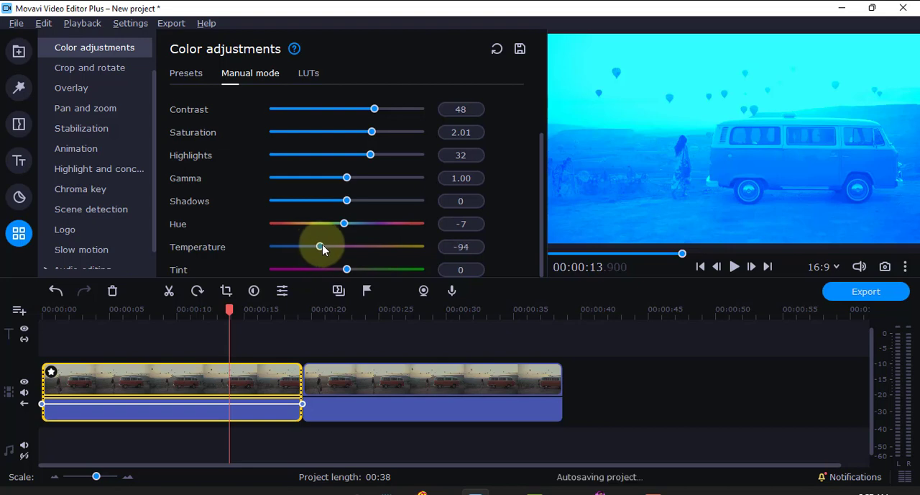
pyautogui.moveTo(321, 247); pyautogui.dragTo(395, 246)
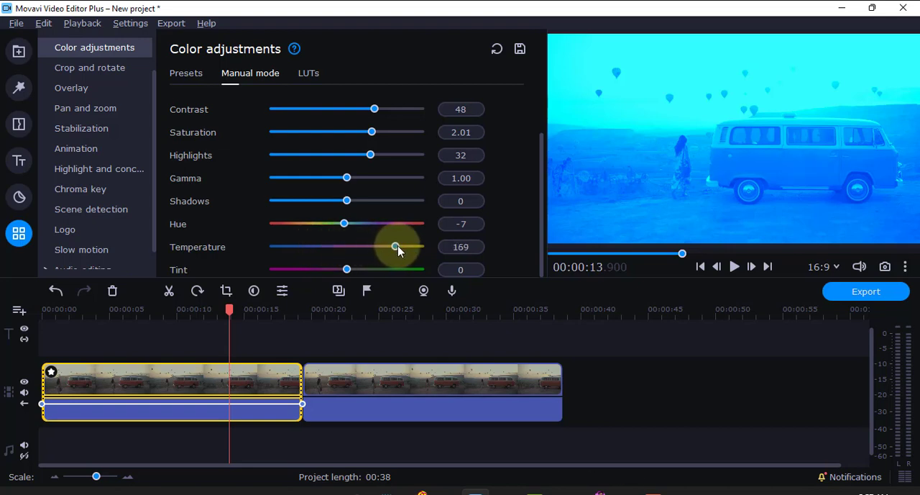
pyautogui.moveTo(395, 246); pyautogui.dragTo(347, 247)
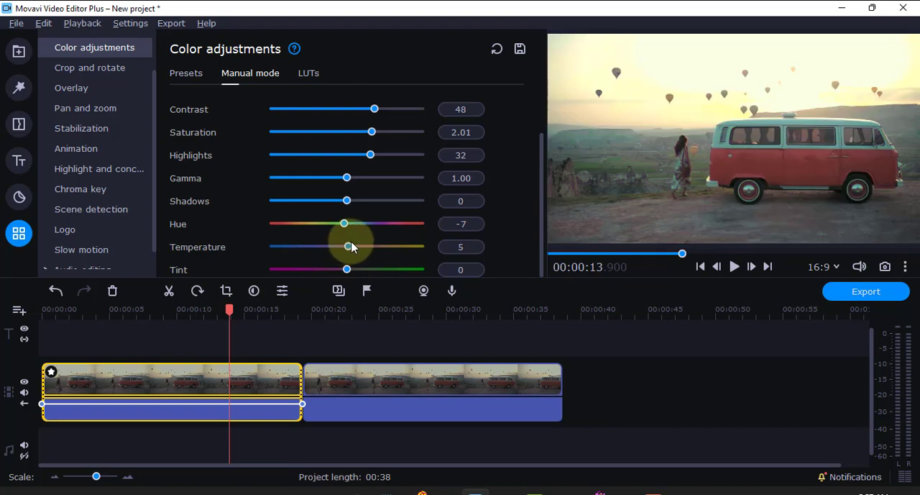
# Step: Try green and magenta tint extremes, settle on tint 7, and set hue to -31
pyautogui.moveTo(347, 269); pyautogui.dragTo(417, 269)
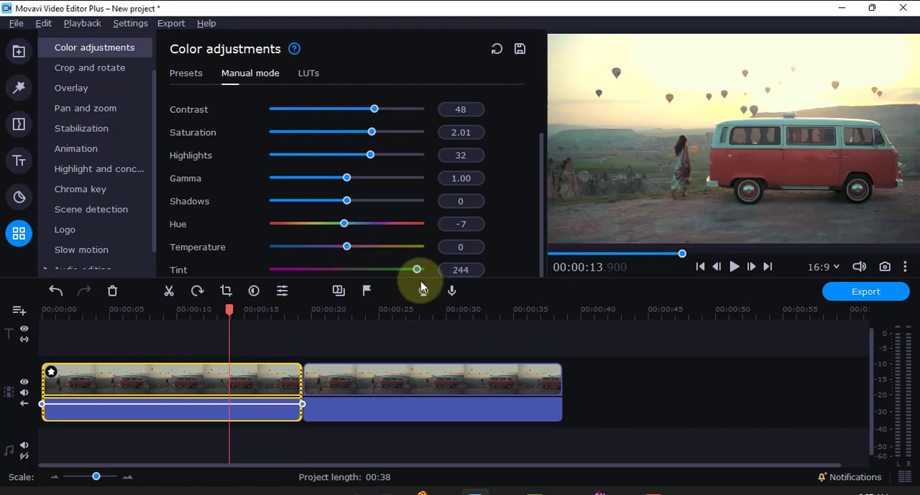
pyautogui.moveTo(417, 269); pyautogui.dragTo(414, 269)
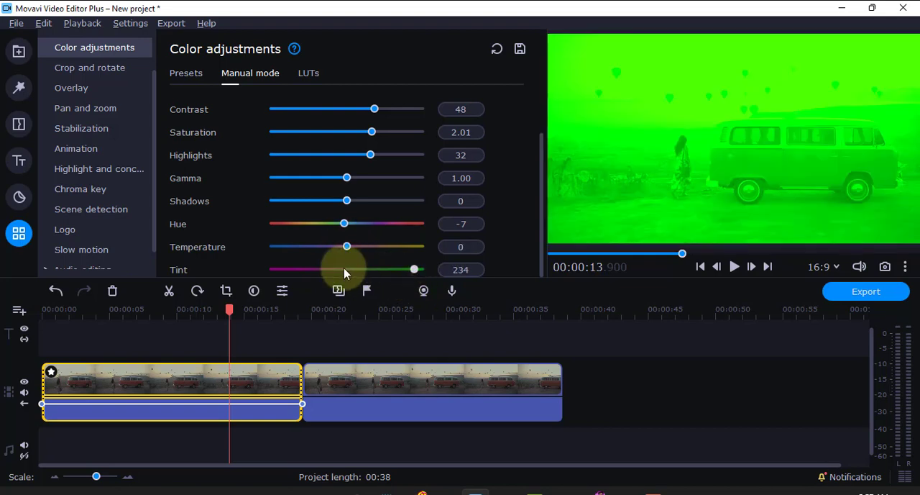
pyautogui.moveTo(413, 269); pyautogui.dragTo(295, 269)
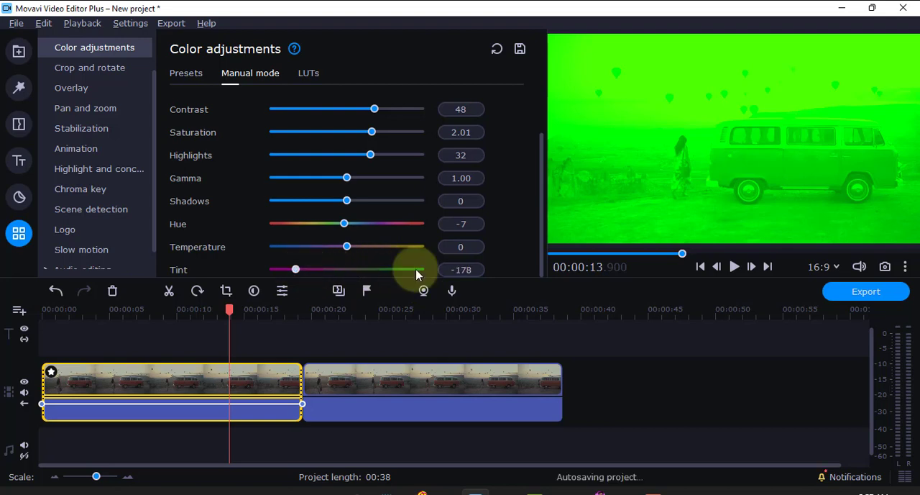
pyautogui.moveTo(295, 269); pyautogui.dragTo(349, 269)
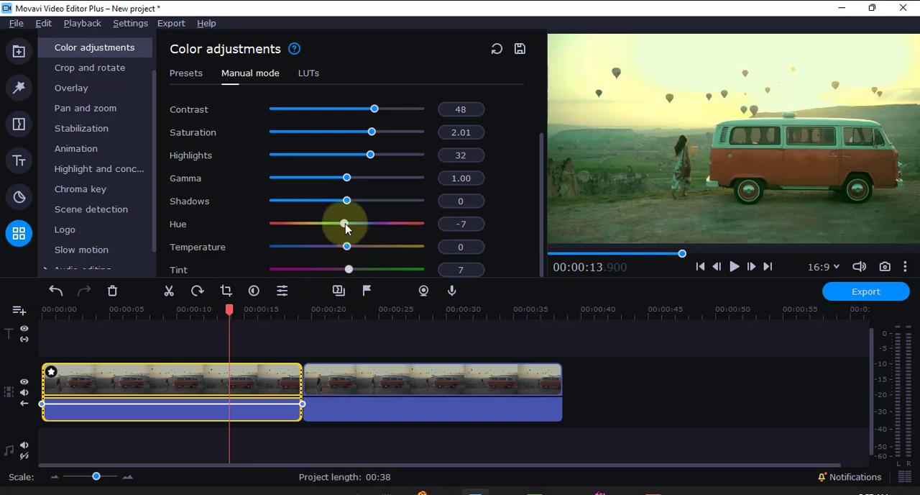
pyautogui.moveTo(344, 224); pyautogui.dragTo(333, 223)
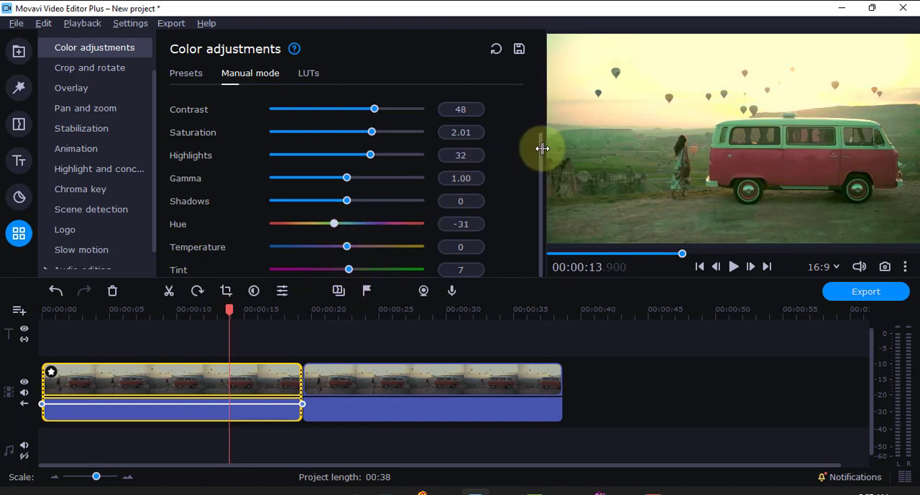